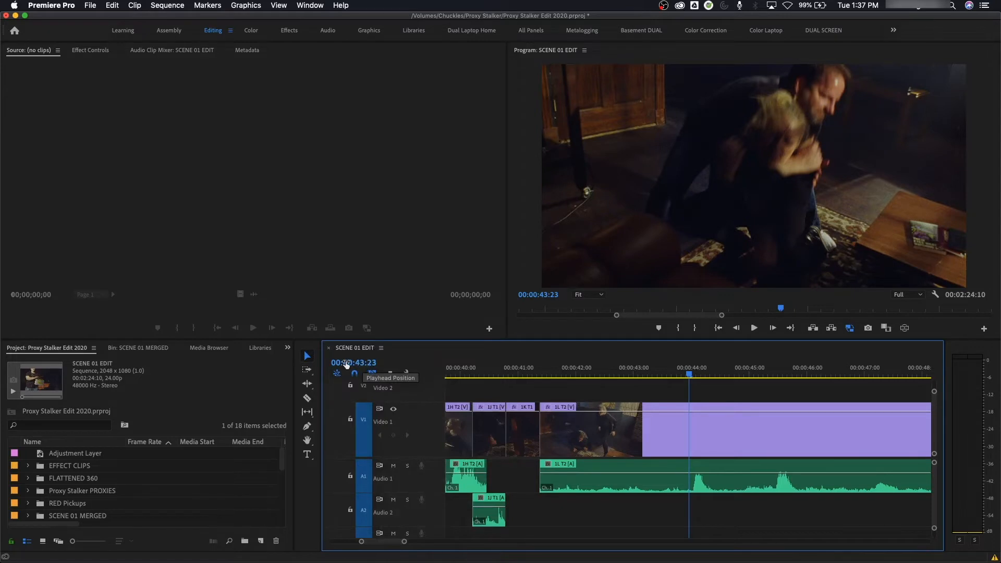
{"action": "mouse_move", "coordinate": [699, 379]}
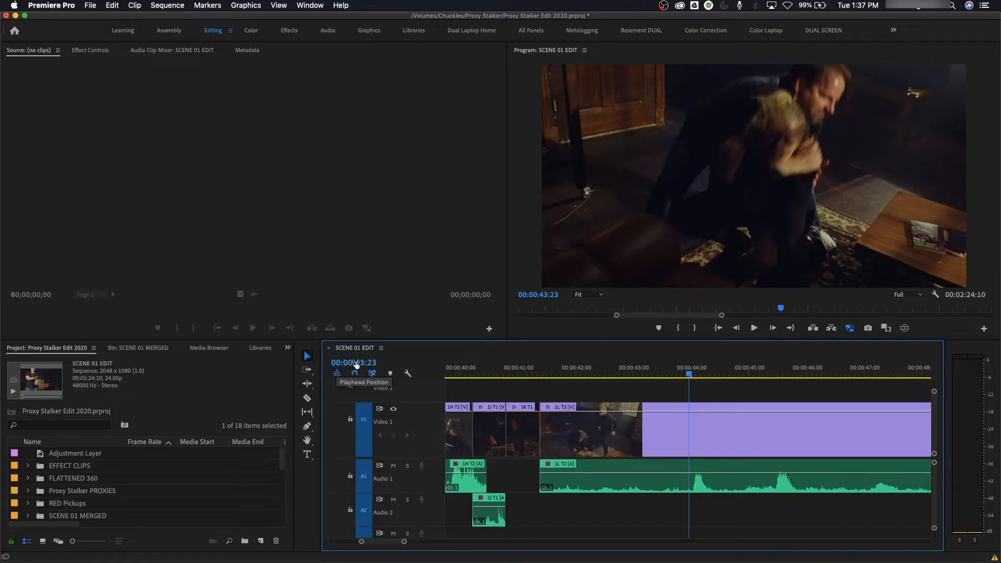
{"action": "mouse_move", "coordinate": [699, 376]}
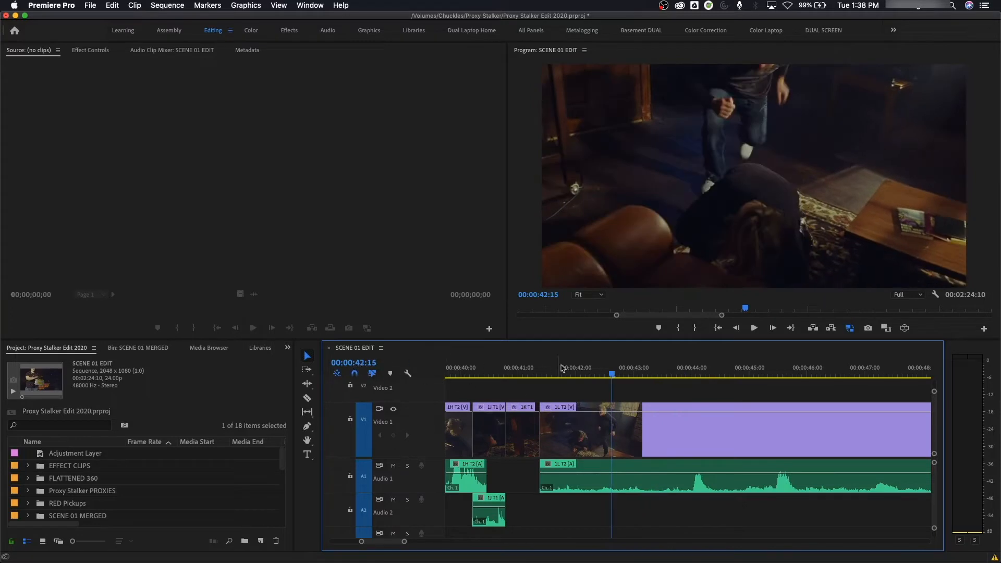
- Park the SCENE 01 EDIT playhead on the time ruler at 00:00:42:00
{"action": "left_click", "coordinate": [554, 367]}
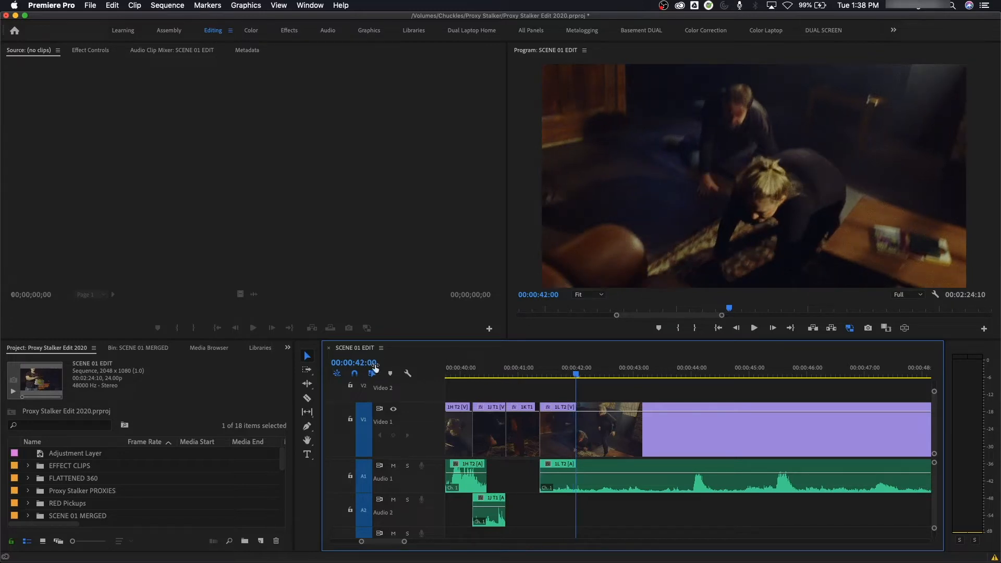
- Zoom the timeline out and set the playhead to exactly 00:01:00:00 on the hand close-up
{"action": "left_click", "coordinate": [580, 367]}
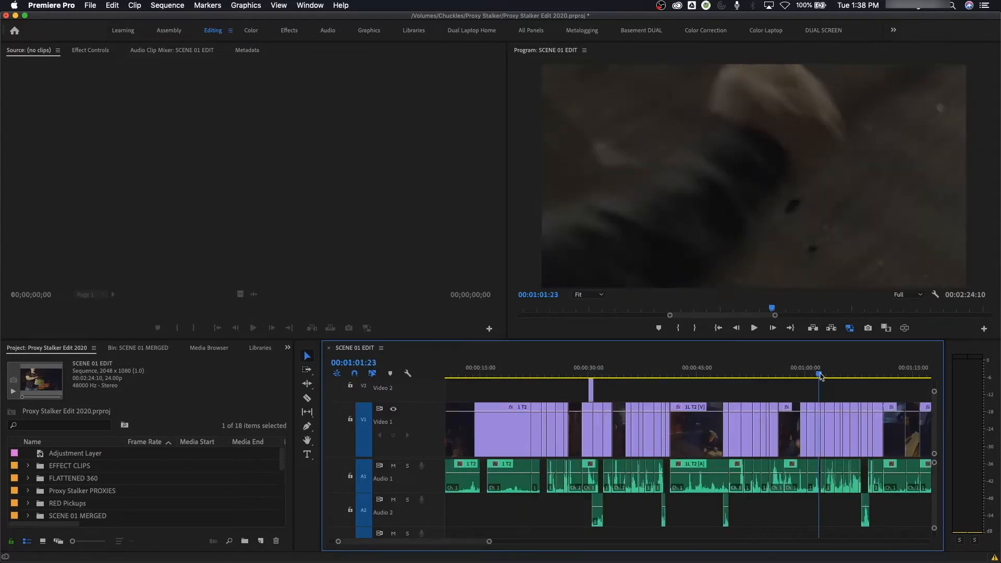
{"action": "left_click", "coordinate": [806, 376]}
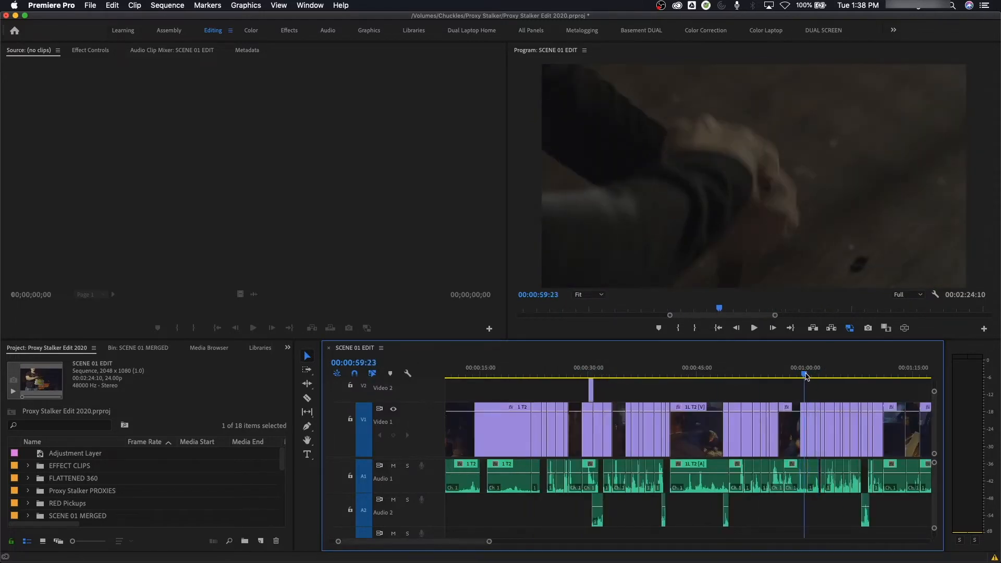
{"action": "left_click", "coordinate": [806, 374]}
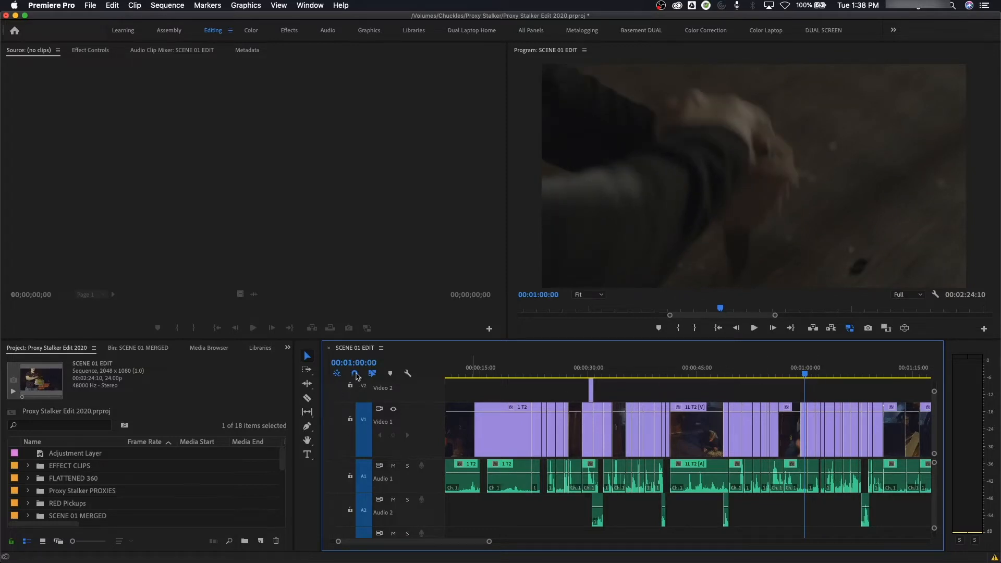
{"action": "mouse_move", "coordinate": [351, 369]}
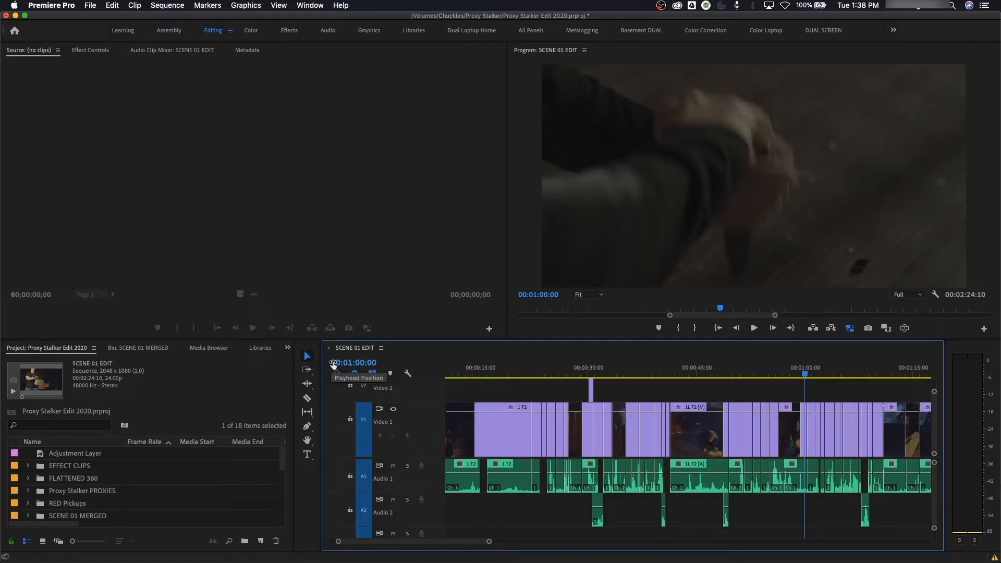
{"action": "mouse_move", "coordinate": [361, 370]}
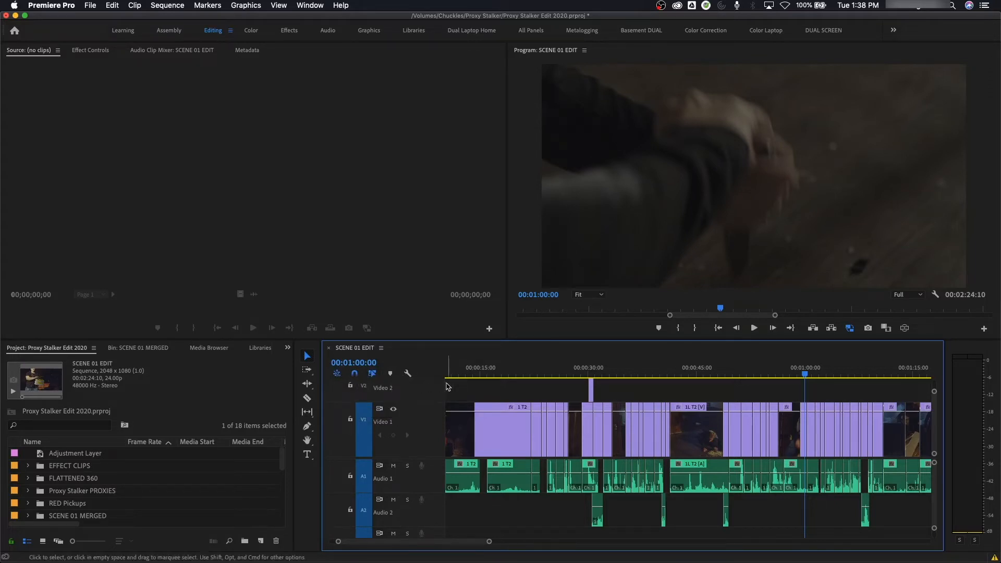
- Place the playhead on the ruler at 00:00:49:00, showing the desk lamp shot
{"action": "left_click", "coordinate": [725, 367]}
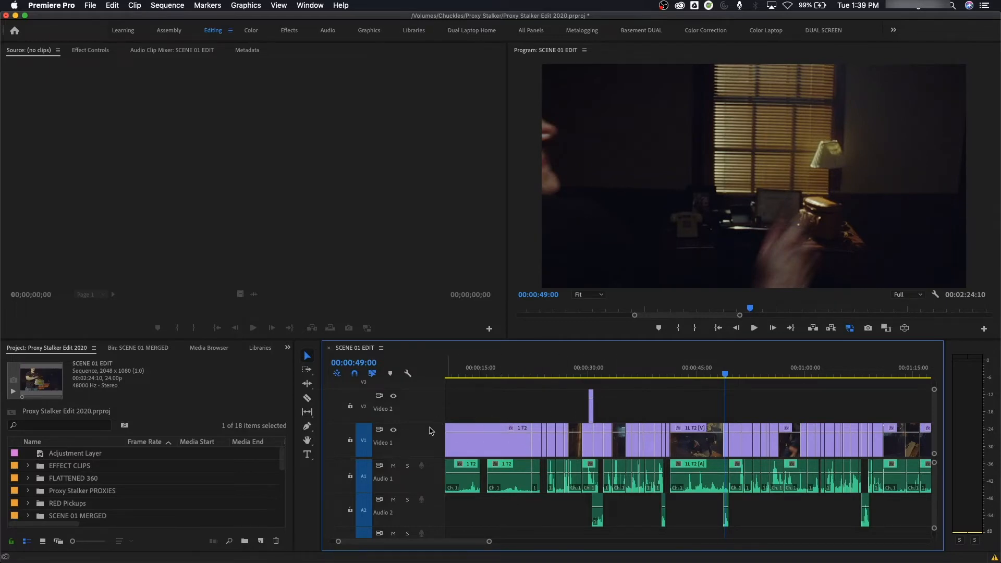
{"action": "mouse_move", "coordinate": [419, 419]}
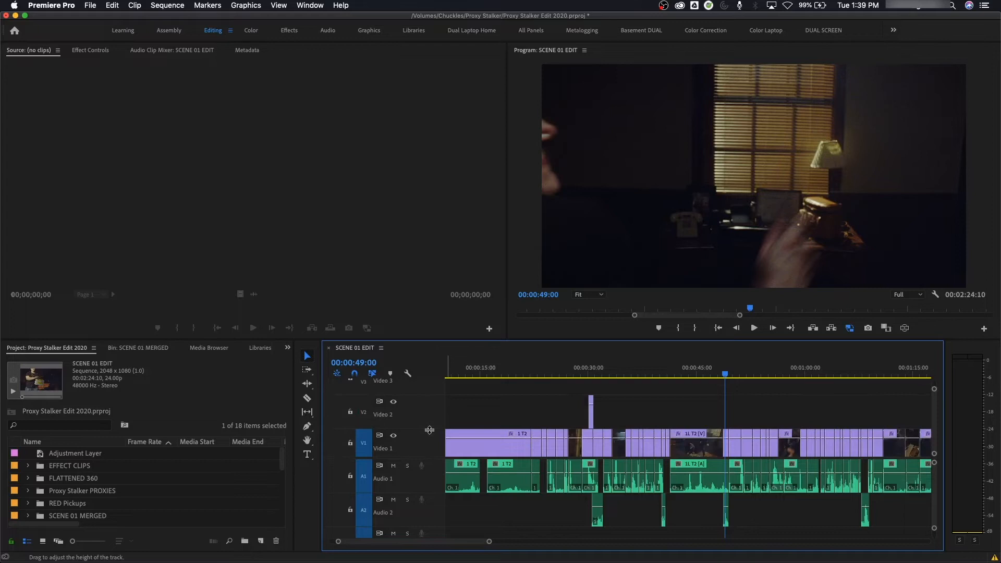
{"action": "mouse_move", "coordinate": [401, 442]}
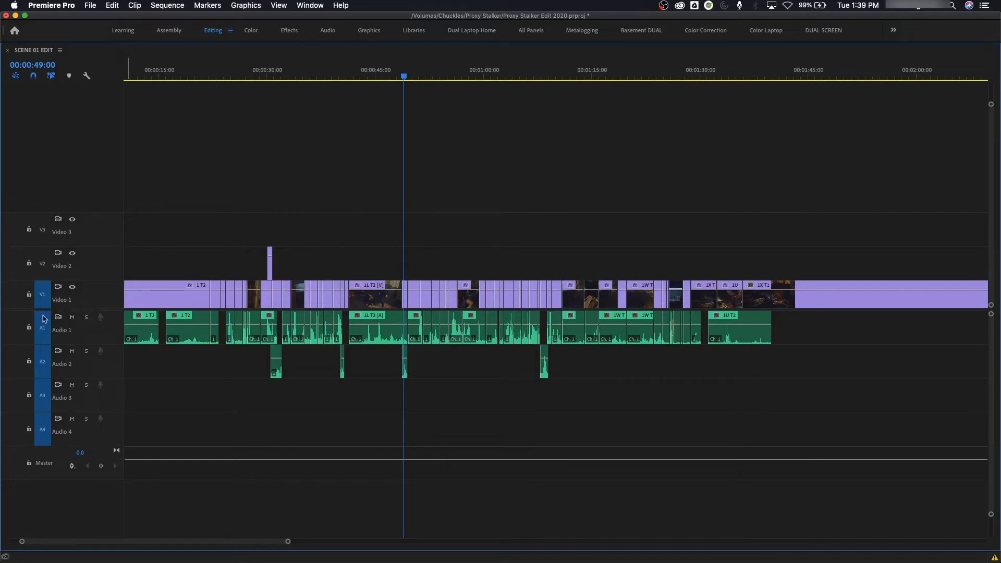
{"action": "mouse_move", "coordinate": [312, 334]}
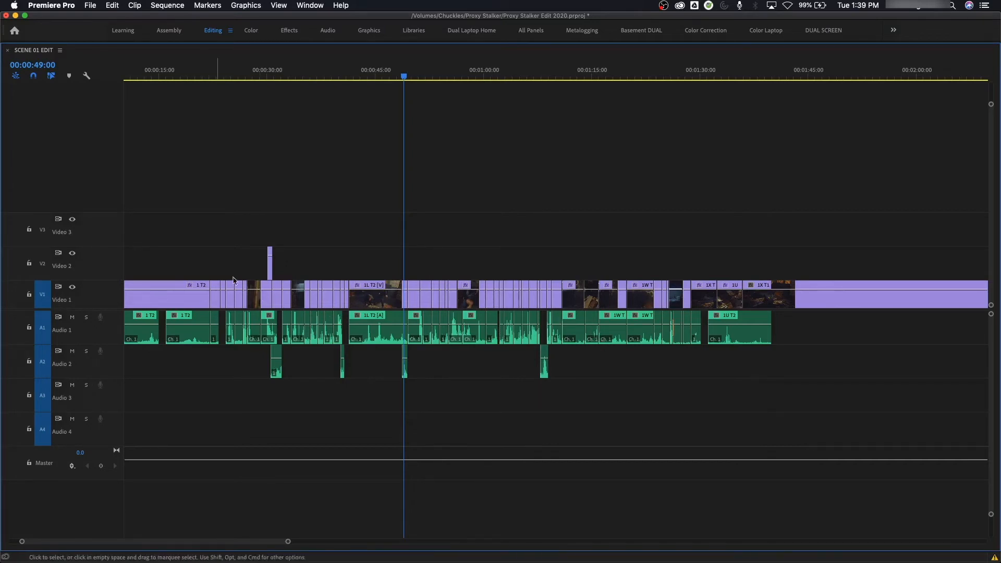
{"action": "mouse_move", "coordinate": [248, 93]}
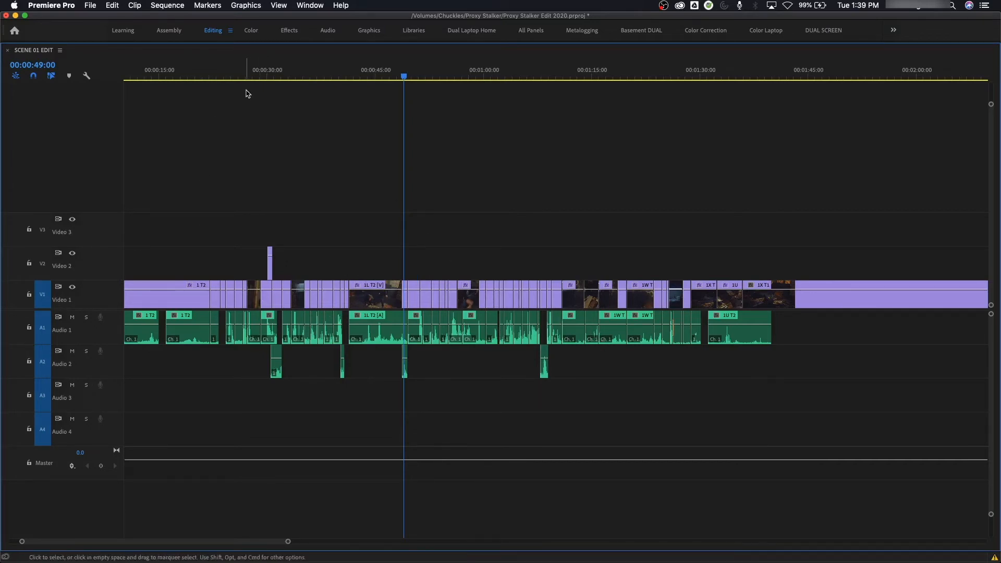
- In the maximized timeline, set the playhead at 00:00:30:00 beside the Video 2 wine bottle clip
{"action": "left_click", "coordinate": [267, 70]}
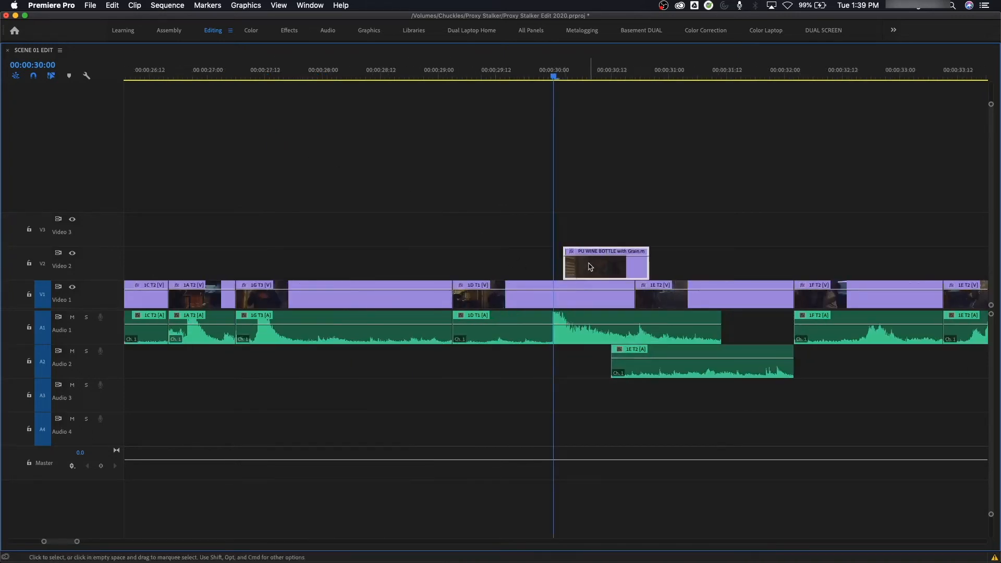
{"action": "mouse_move", "coordinate": [541, 277]}
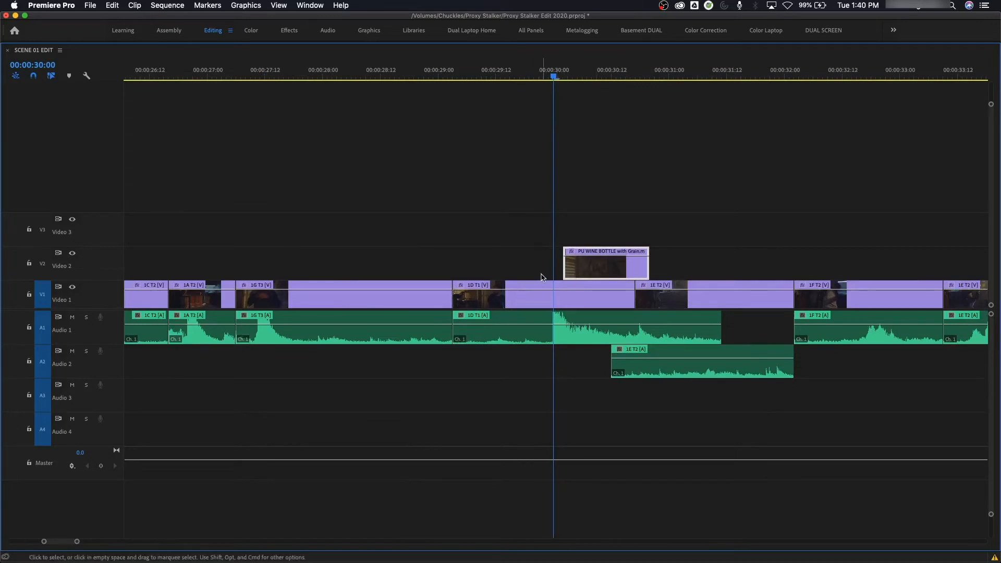
{"action": "mouse_move", "coordinate": [203, 311]}
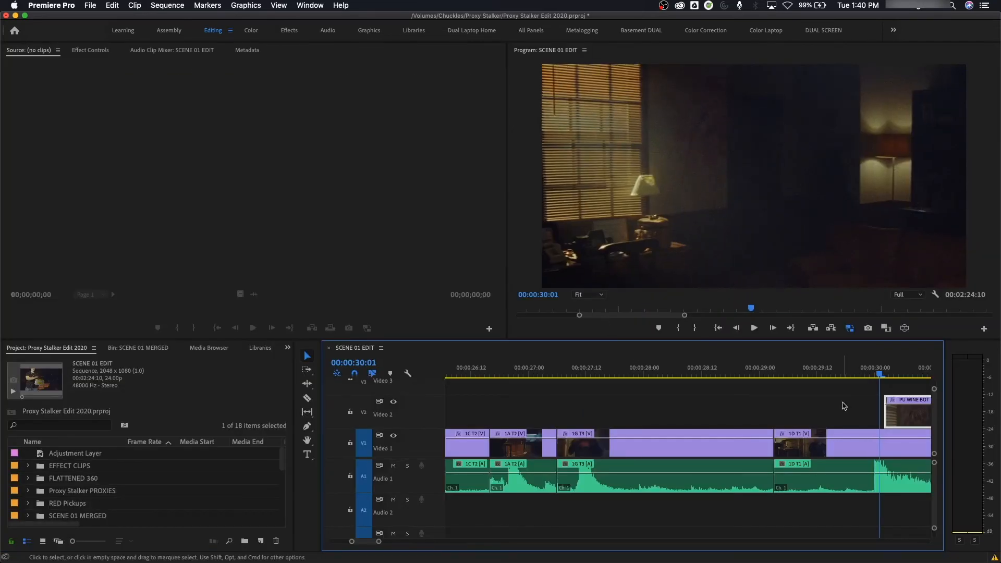
- Step one frame forward to 00:00:30:02 so the Video 2 wine bottle clip covers Video 1
{"action": "key", "text": "Right"}
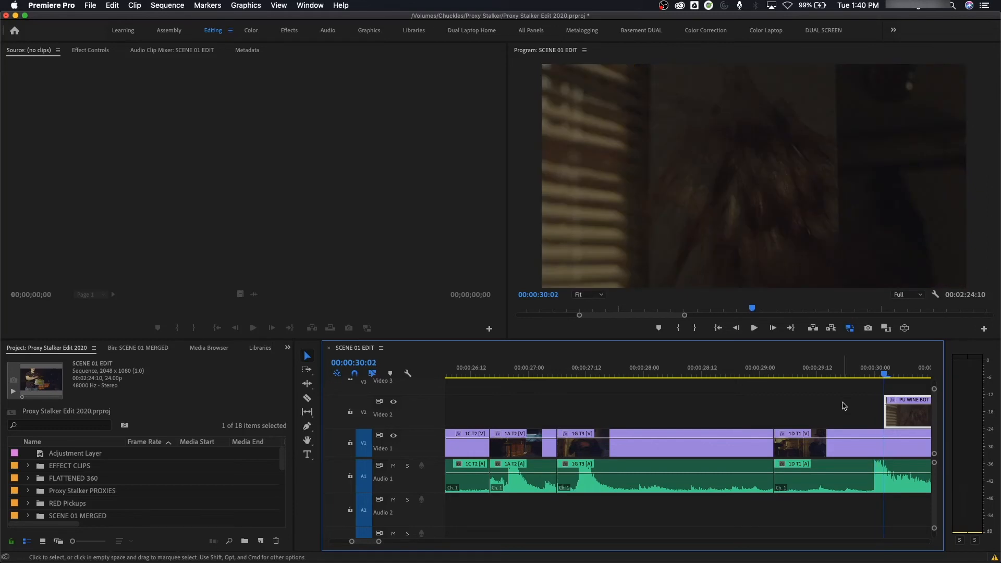
{"action": "mouse_move", "coordinate": [936, 437]}
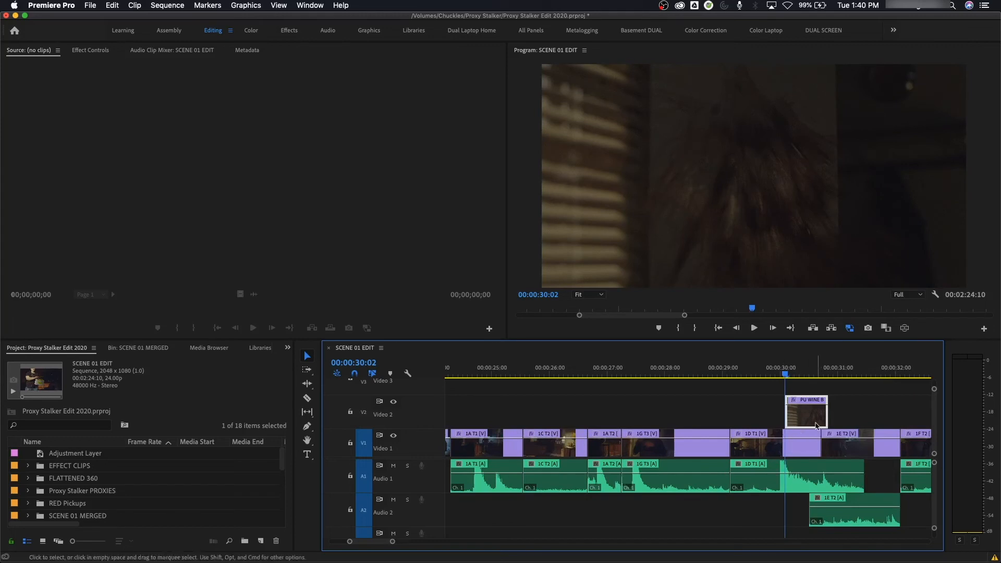
{"action": "mouse_move", "coordinate": [797, 412]}
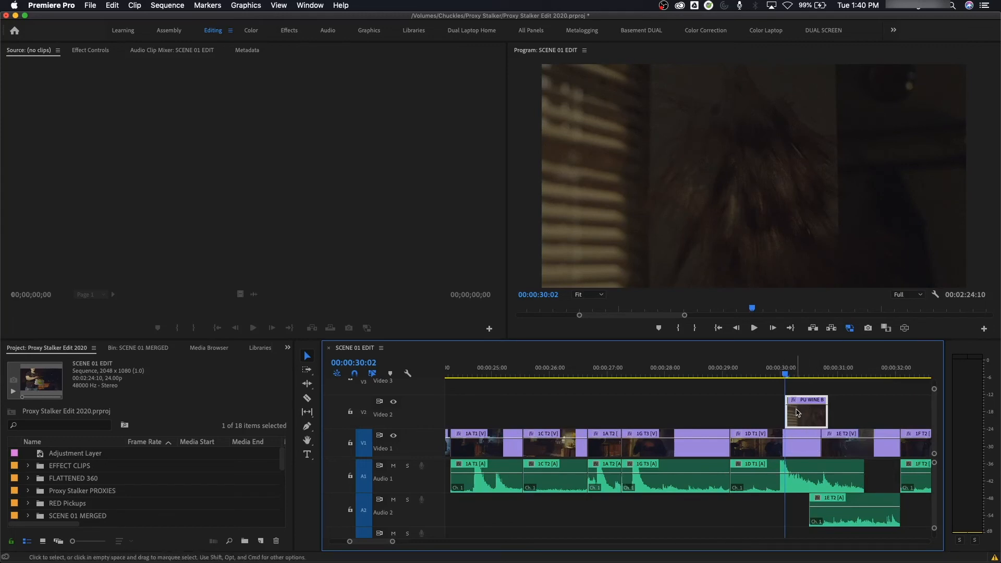